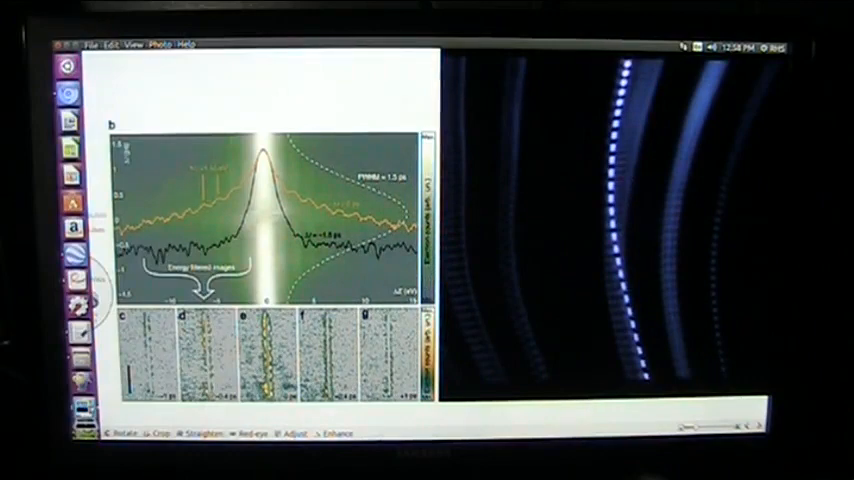
pyautogui.moveTo(680, 400)
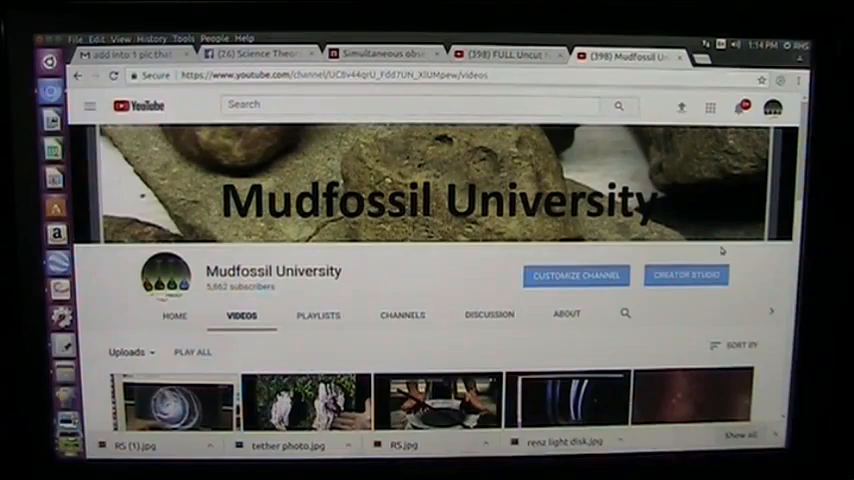
pyautogui.moveTo(504, 292)
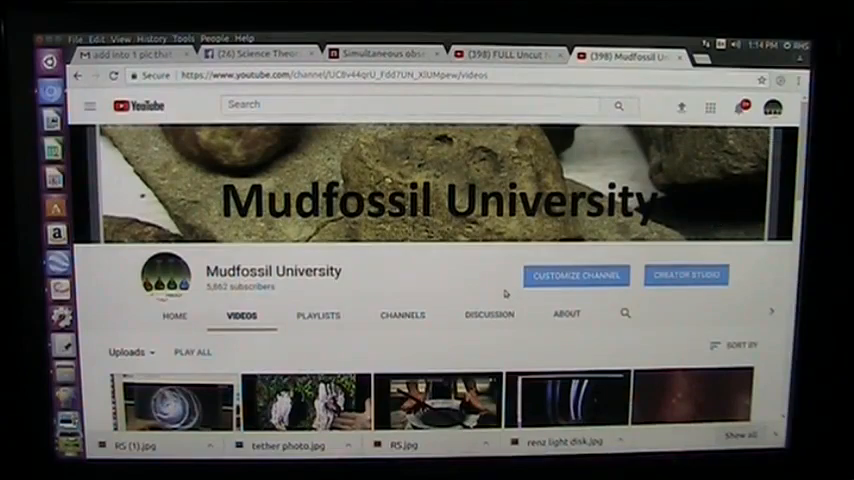
pyautogui.scroll(-3)
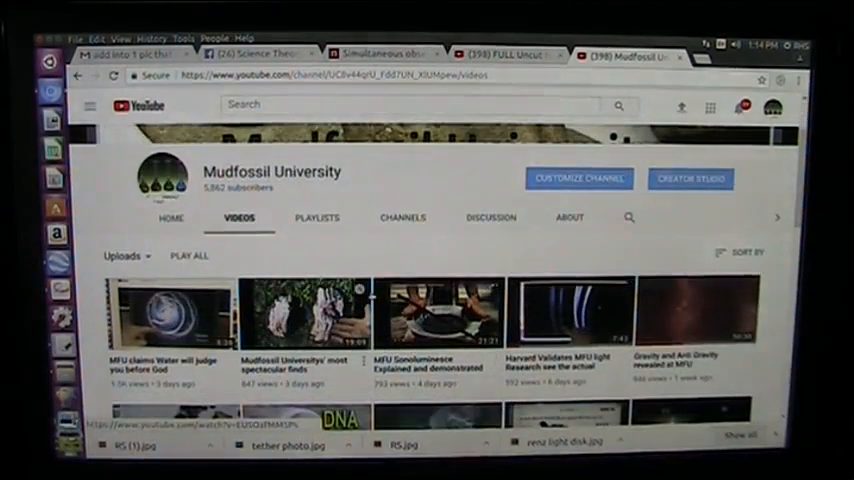
pyautogui.scroll(-3)
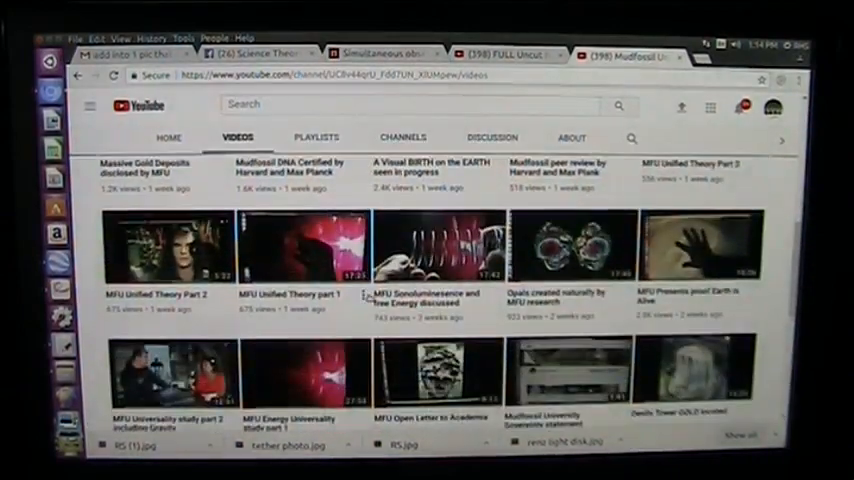